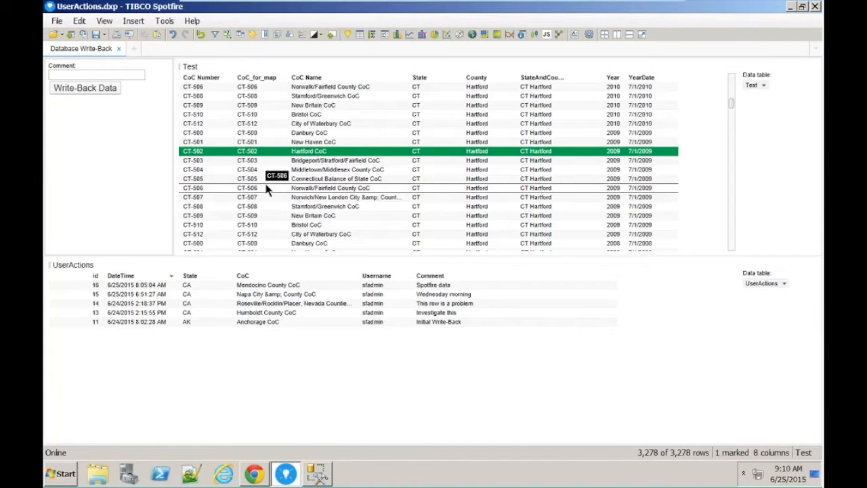
- Enter 'a comment' for the marked Hartford CoC row and write it back as record 17
click(96, 75)
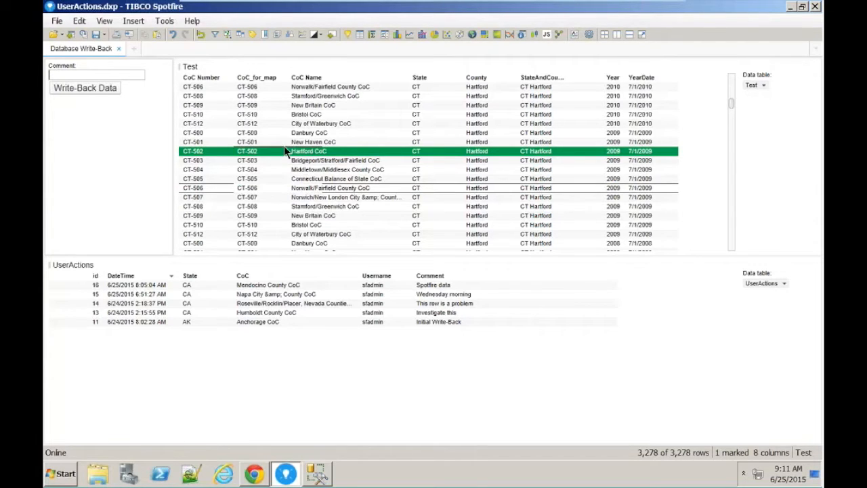
mouse_move(160, 135)
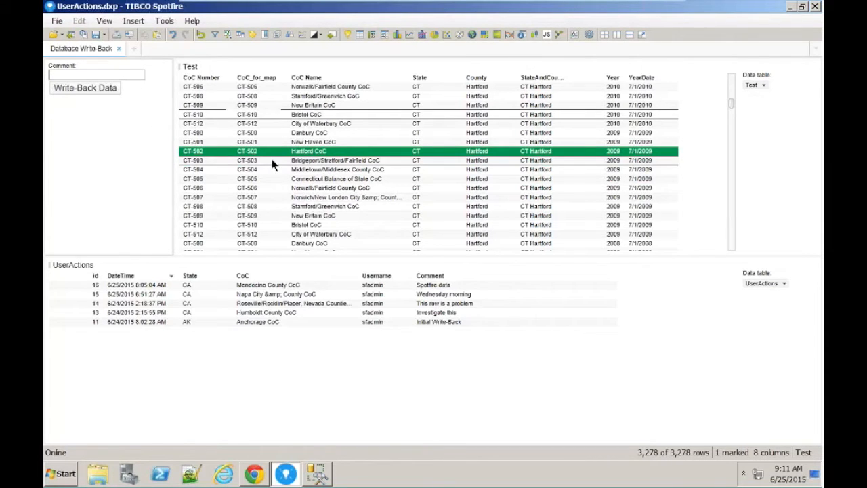
click(95, 74)
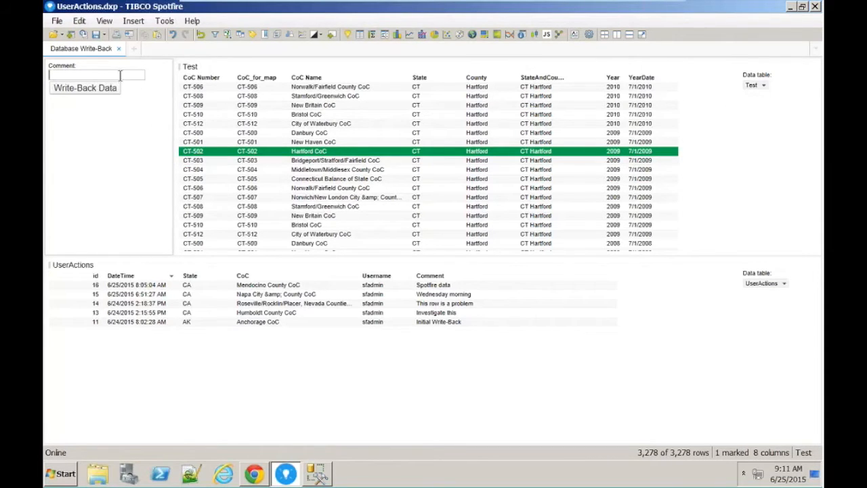
text(a comment)
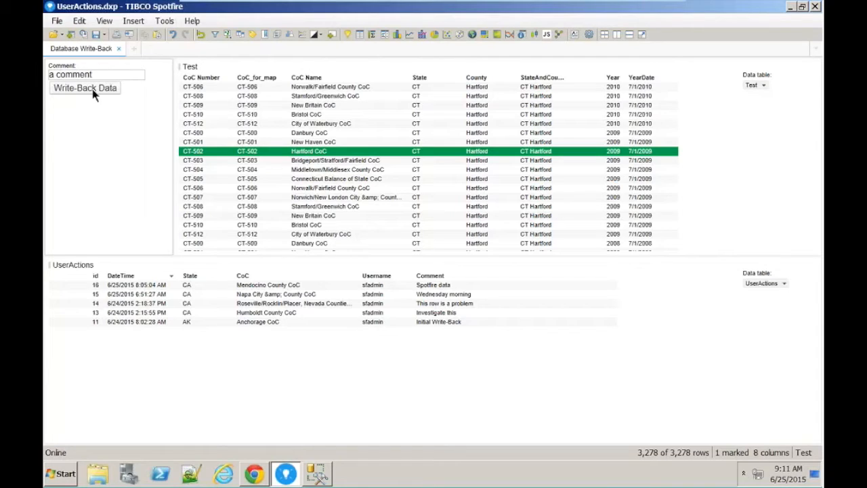
click(85, 88)
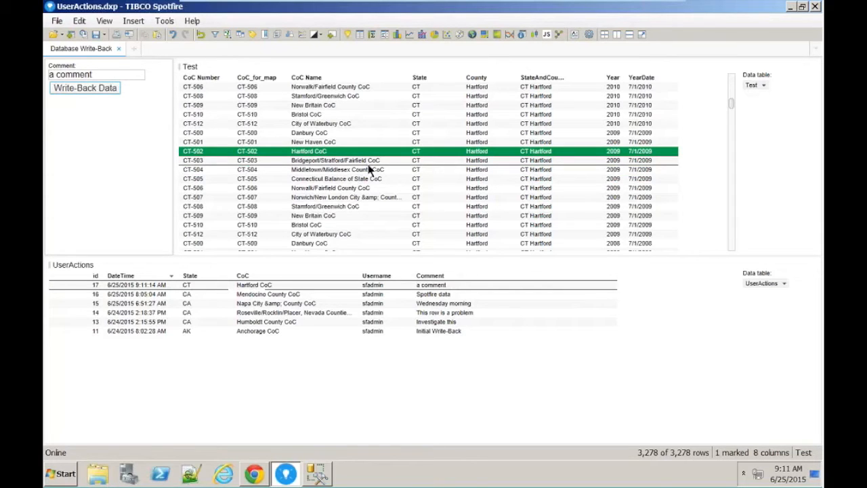
mouse_move(336, 178)
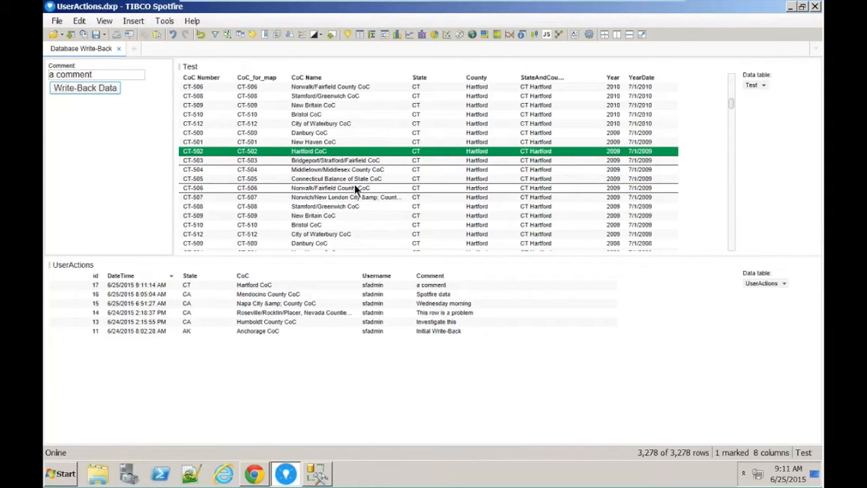
mouse_move(347, 183)
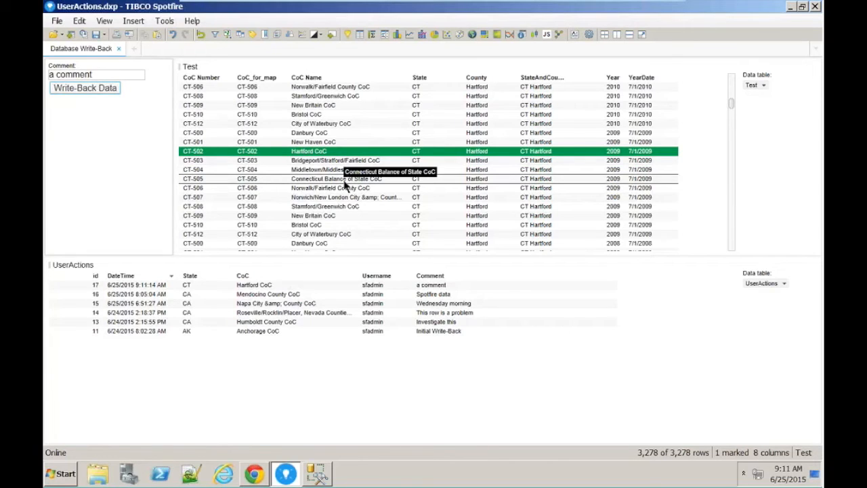
mouse_move(307, 183)
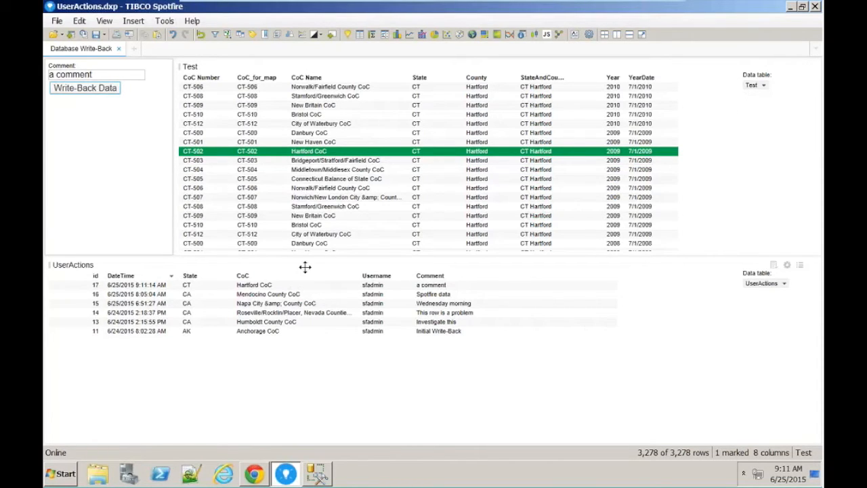
mouse_move(342, 298)
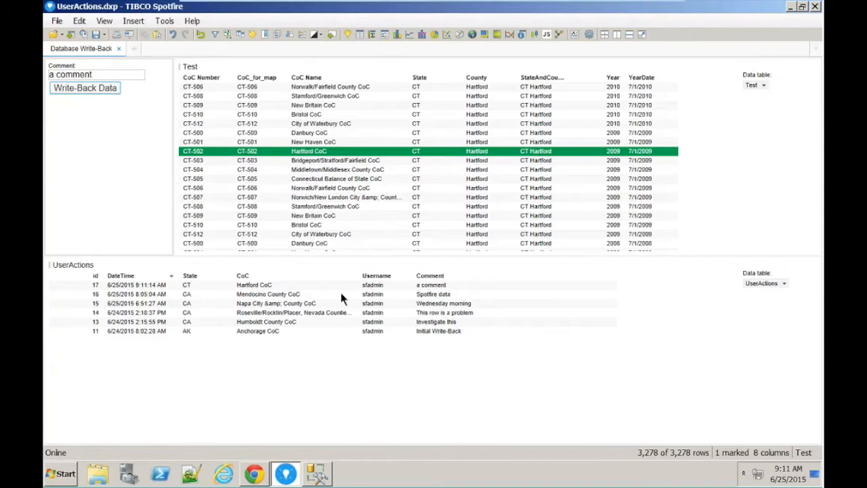
- Switch to SQL Server Management Studio and expand the UserActions table's columns
click(316, 473)
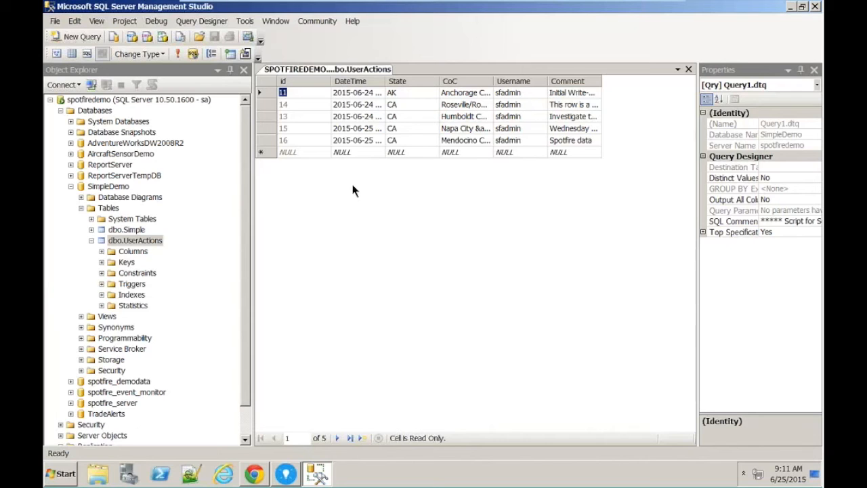
click(101, 252)
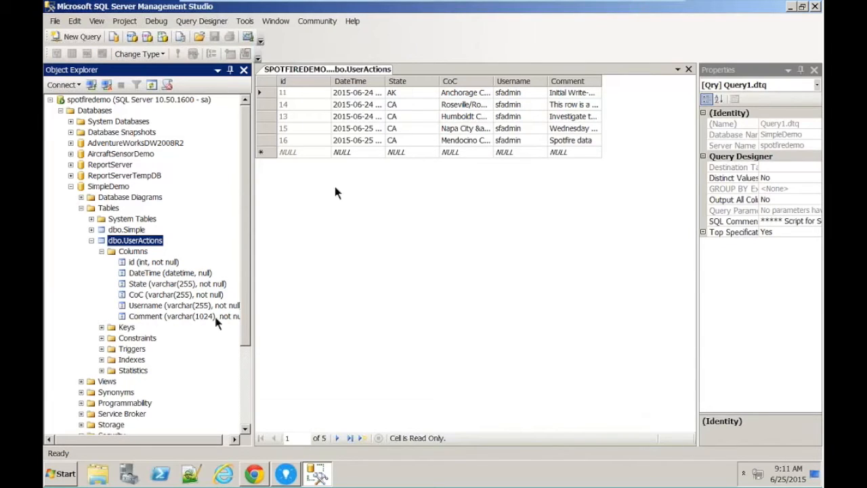
mouse_move(409, 237)
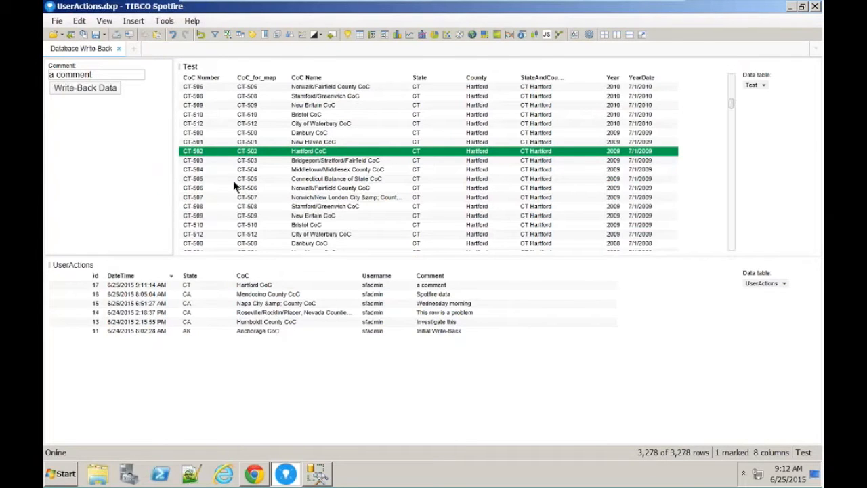
- Open Information Designer and bring up the UserActions link's options in User Actions Demo
click(163, 21)
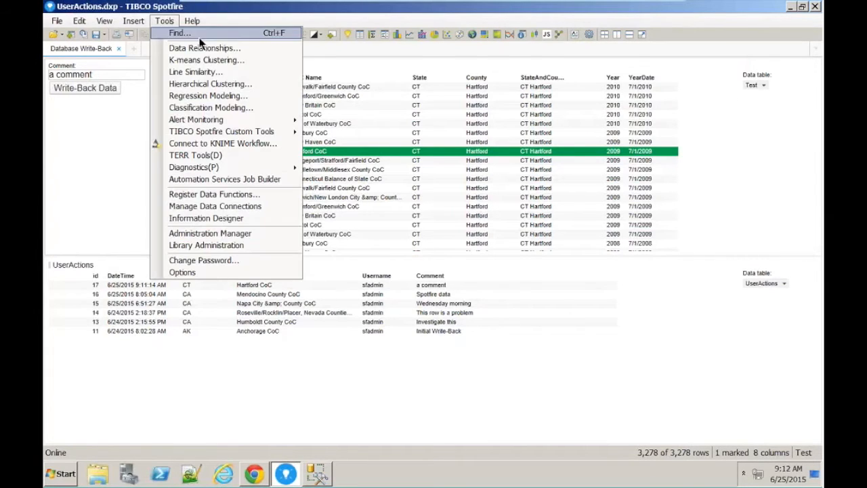
click(164, 21)
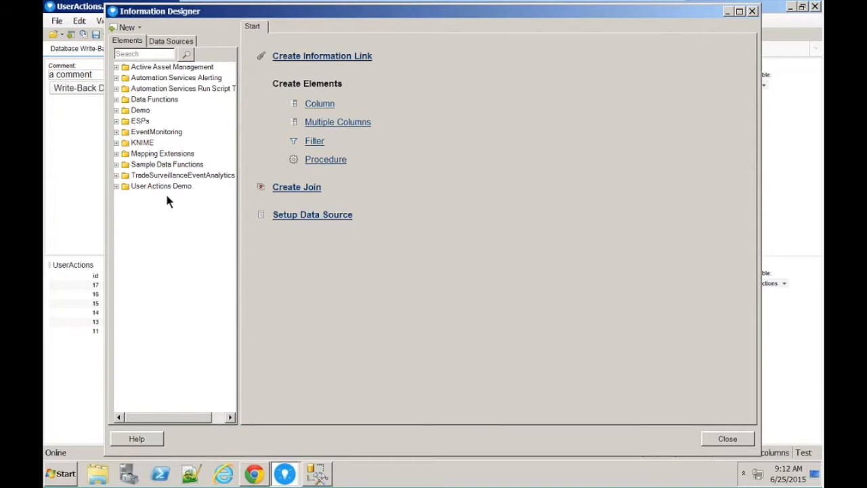
mouse_move(114, 184)
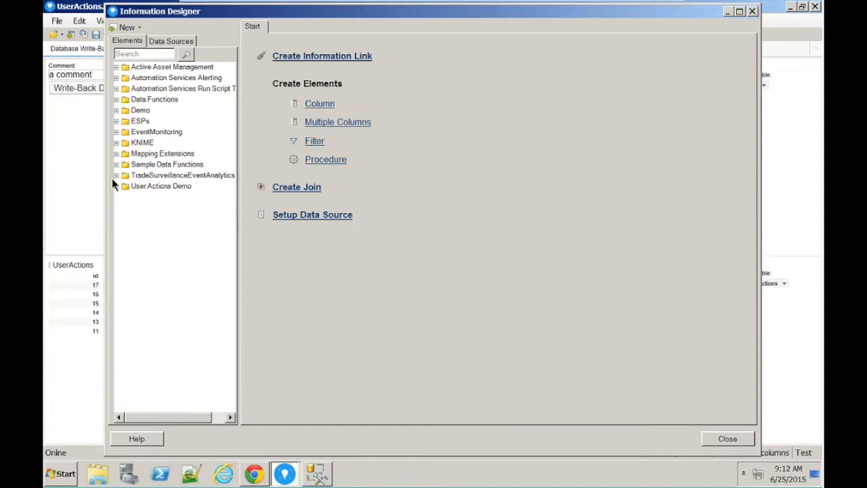
click(117, 186)
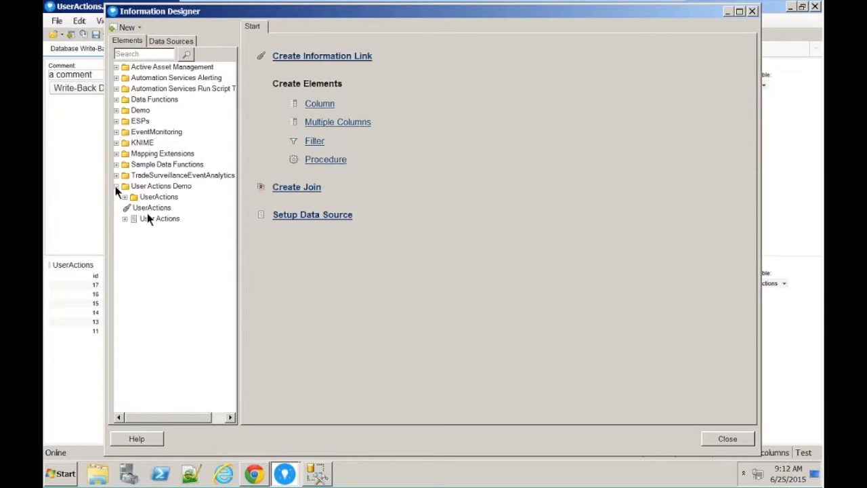
click(152, 208)
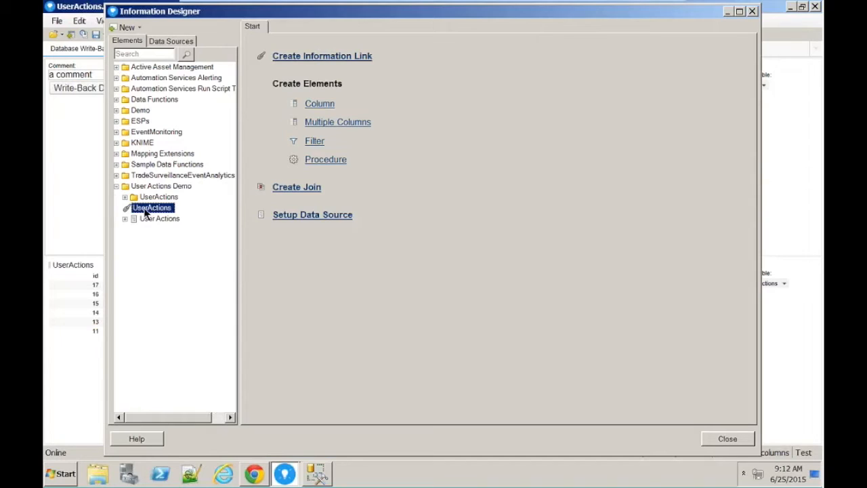
mouse_move(163, 215)
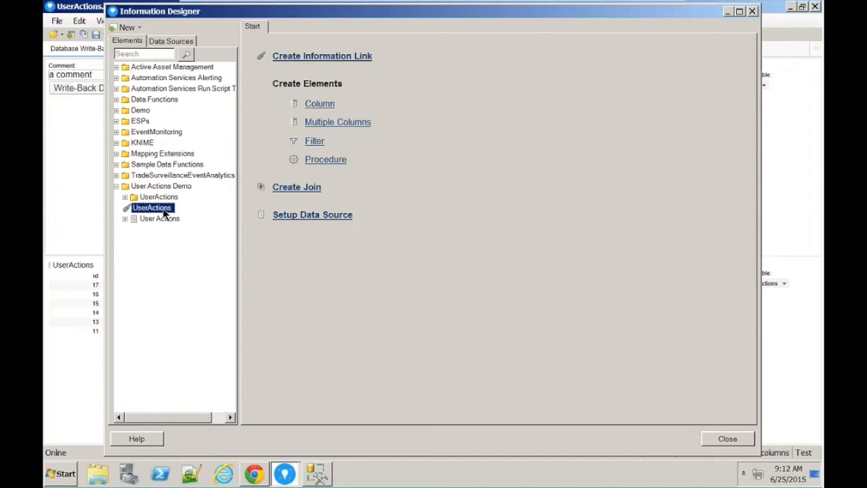
right_click(152, 208)
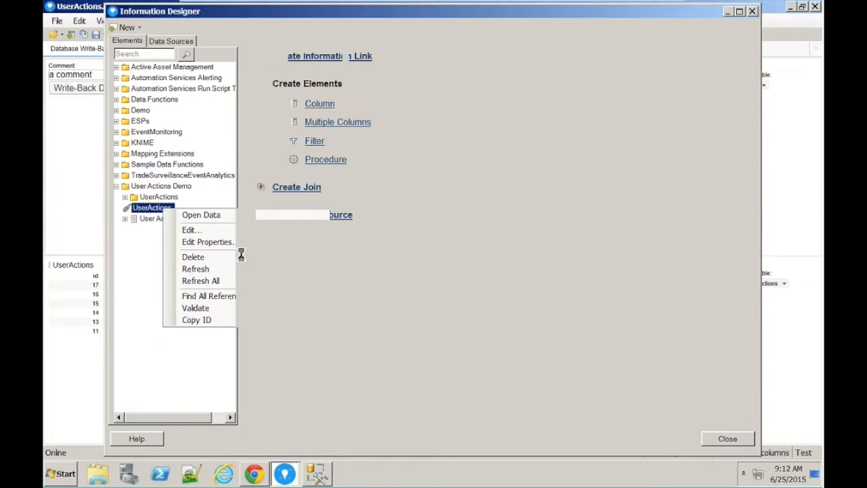
- Review the UserActions link's INSERT-then-SELECT SQL with its CoC parameter and accept it
click(191, 230)
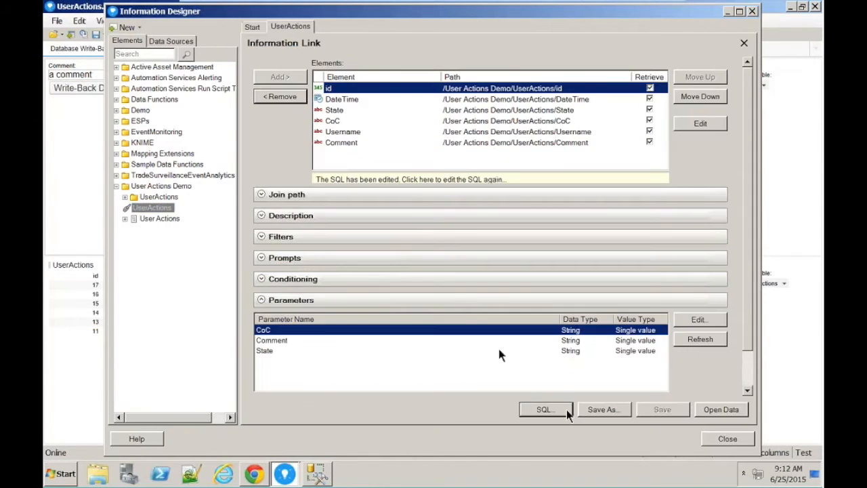
click(544, 410)
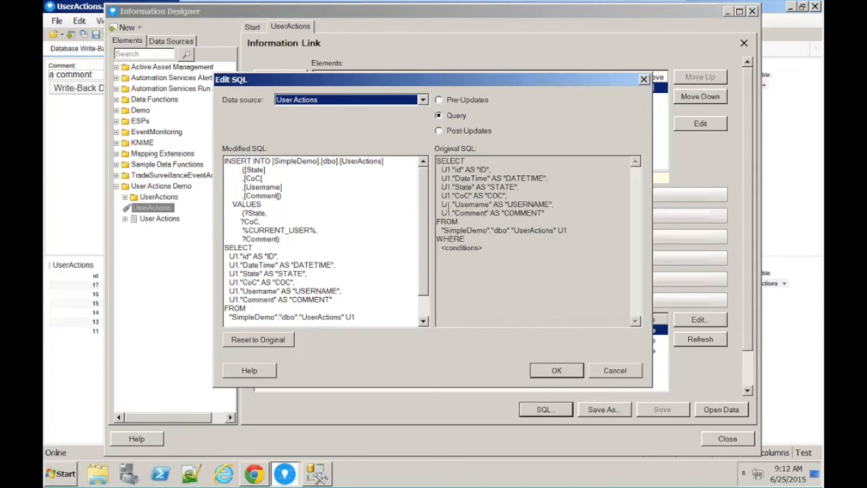
mouse_move(418, 198)
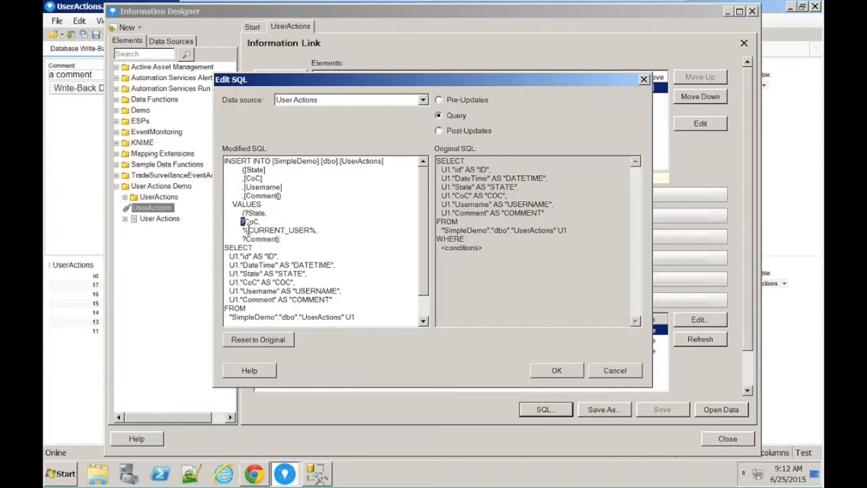
double_click(278, 230)
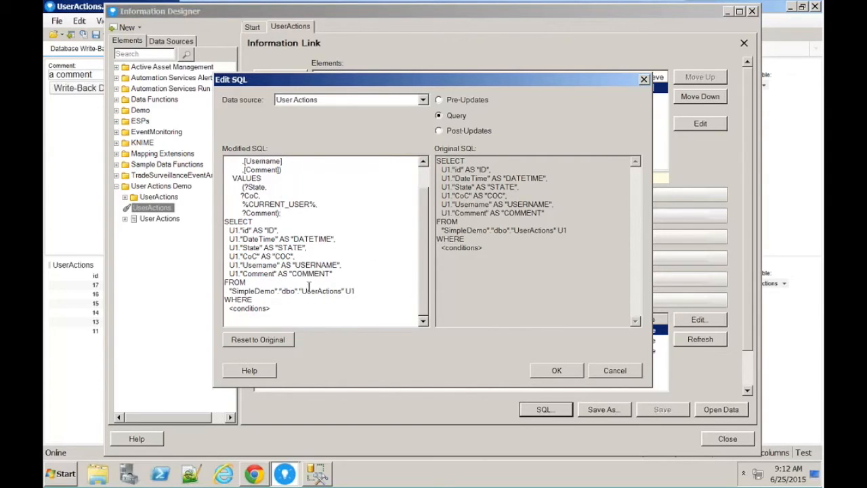
mouse_move(420, 193)
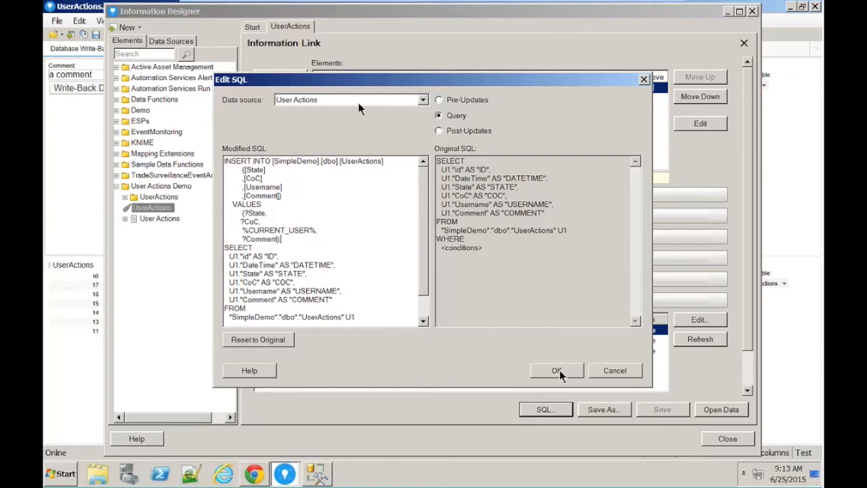
click(556, 370)
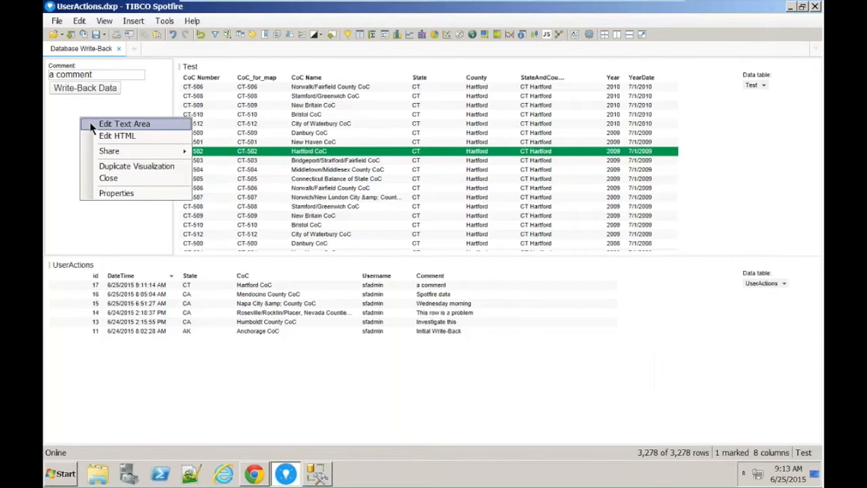
- Edit the text area and open the Write-Back Data button's control with Insert Data chosen
click(124, 123)
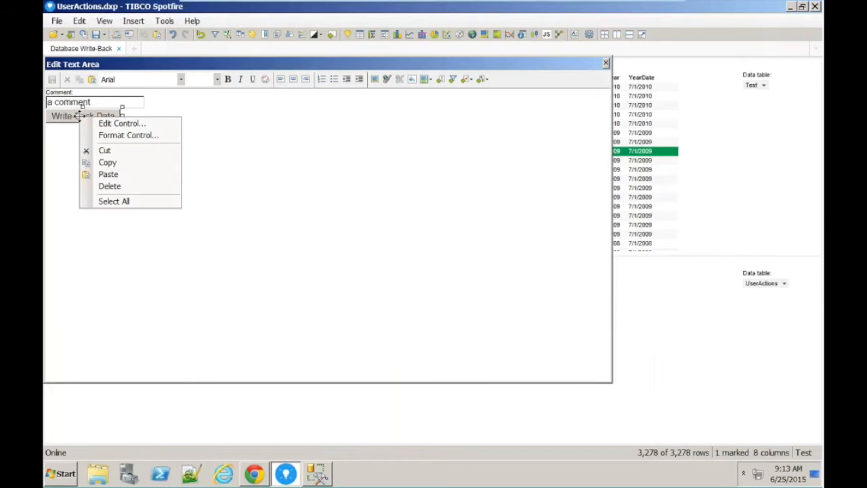
mouse_move(122, 123)
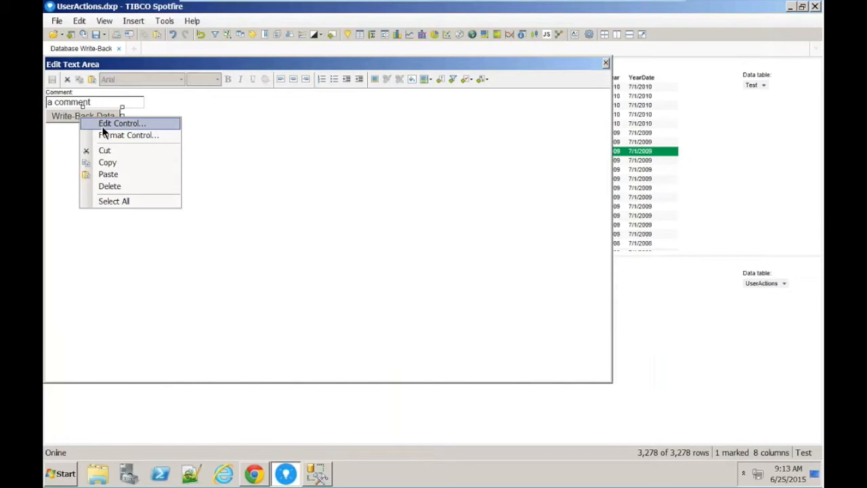
click(121, 123)
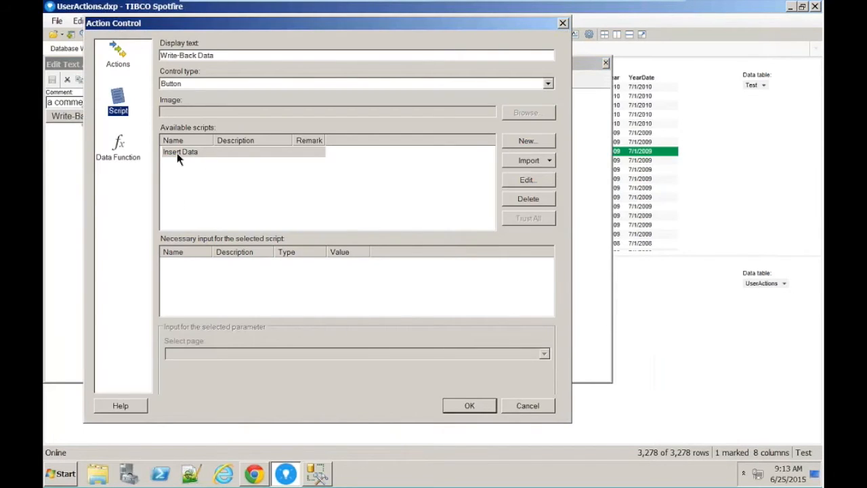
click(181, 151)
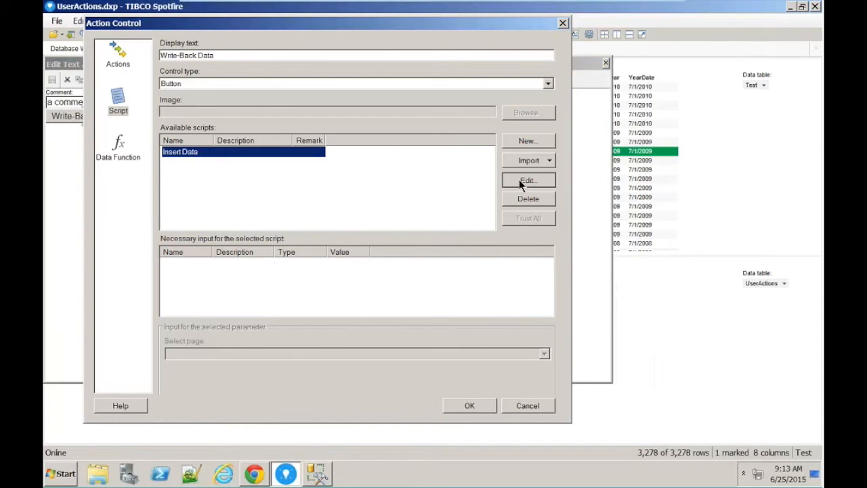
- Read through the Insert Data IronPython script, then cancel the Action Control settings
click(528, 180)
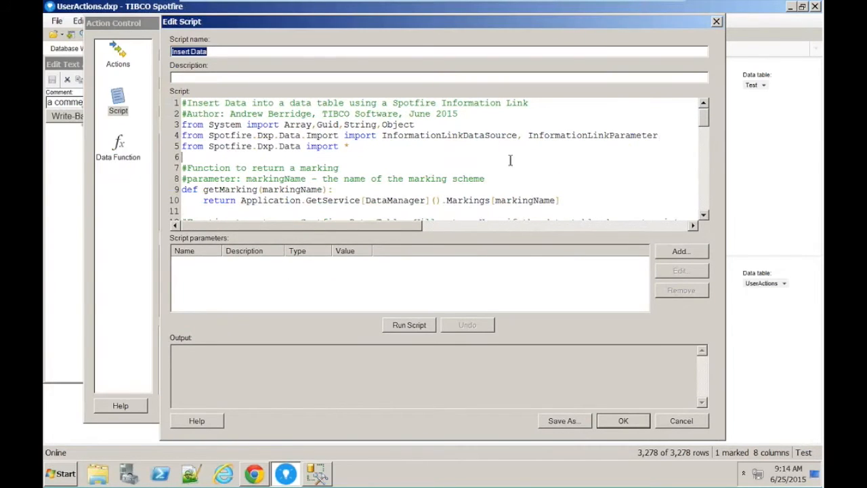
scroll(down, 3)
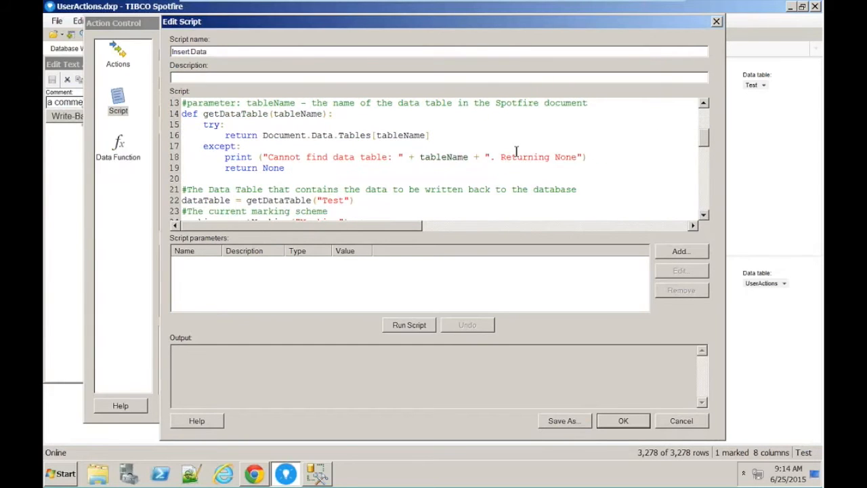
scroll(down, 3)
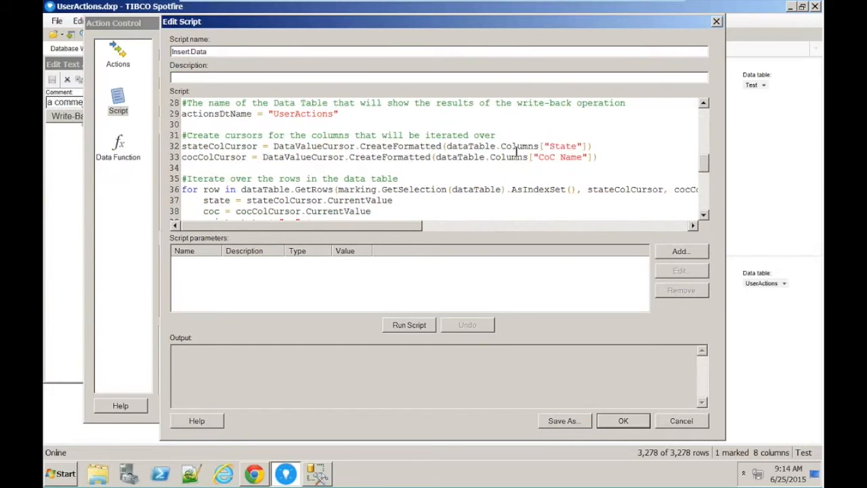
scroll(down, 3)
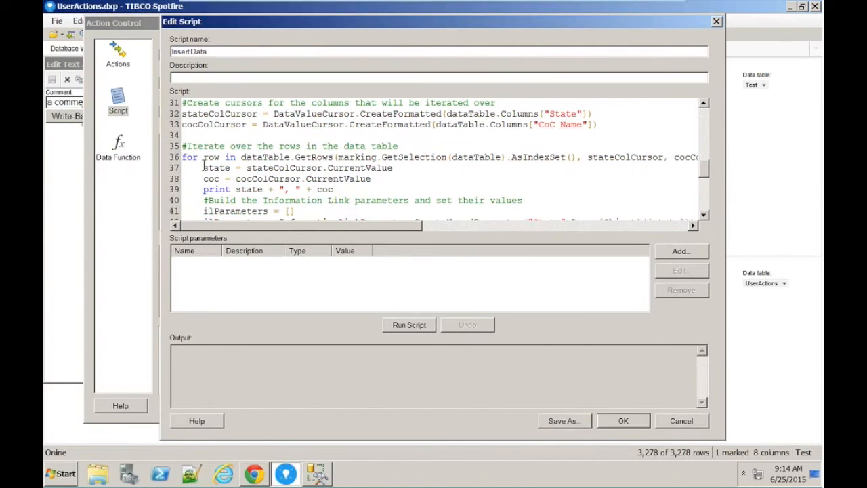
double_click(215, 168)
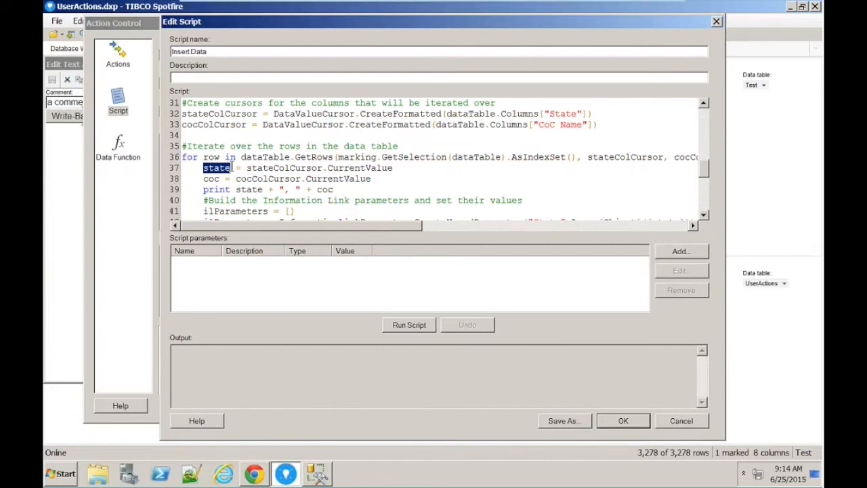
mouse_move(328, 160)
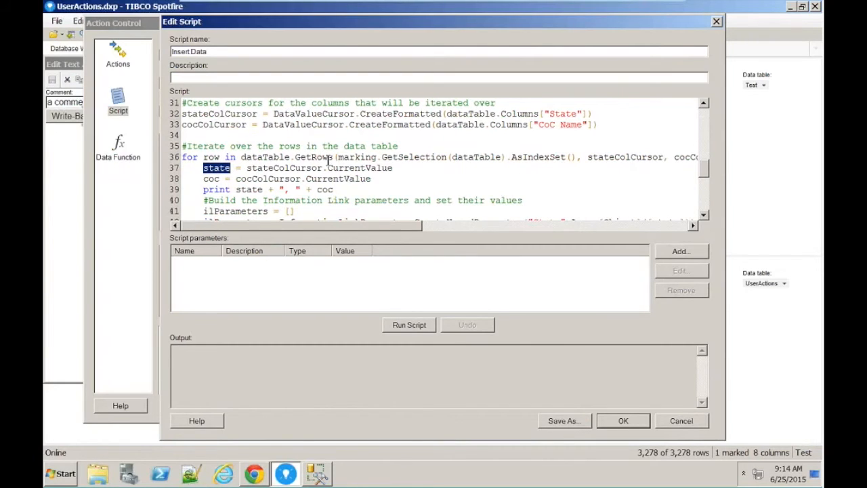
scroll(down, 3)
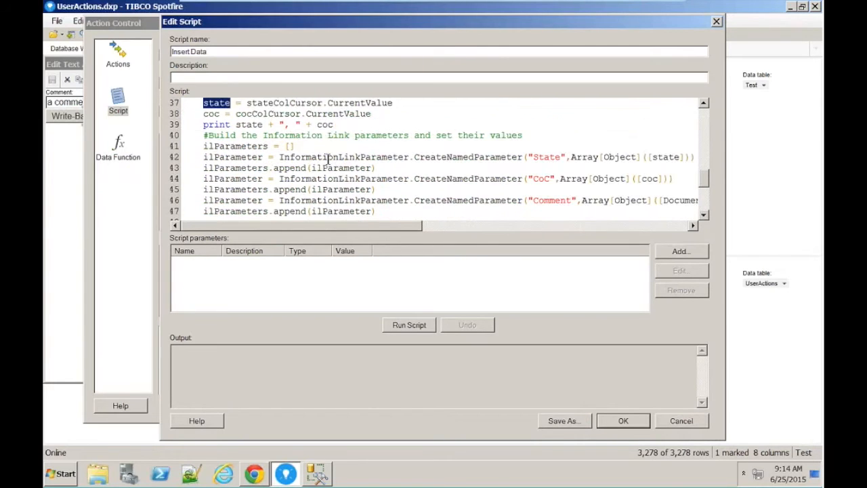
scroll(down, 3)
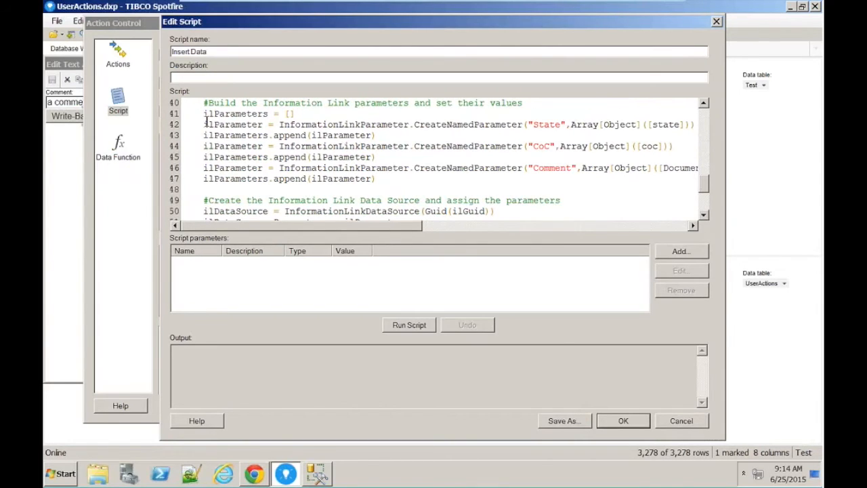
scroll(down, 3)
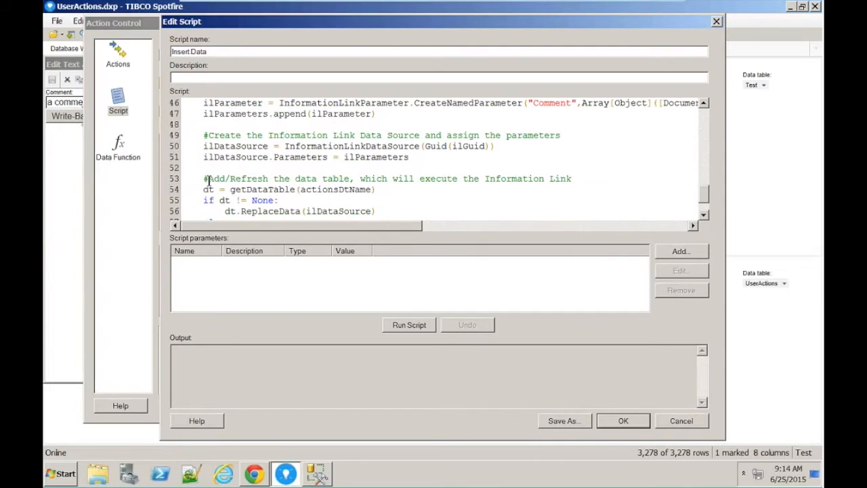
mouse_move(274, 161)
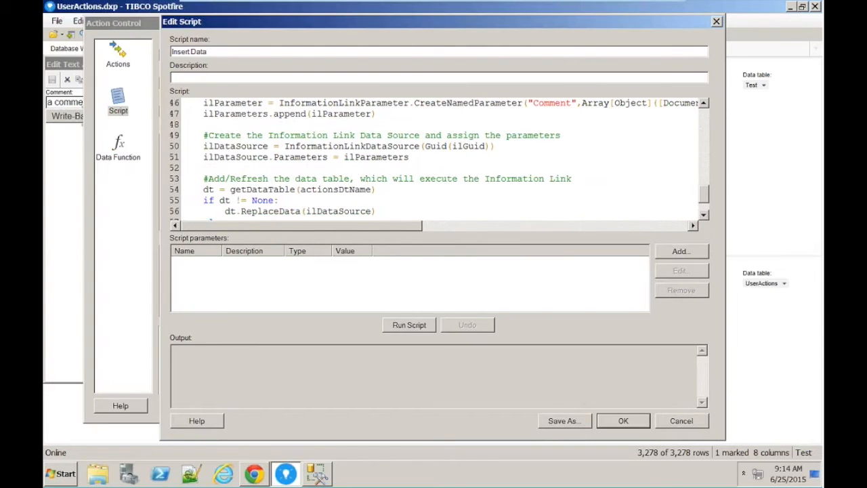
mouse_move(291, 178)
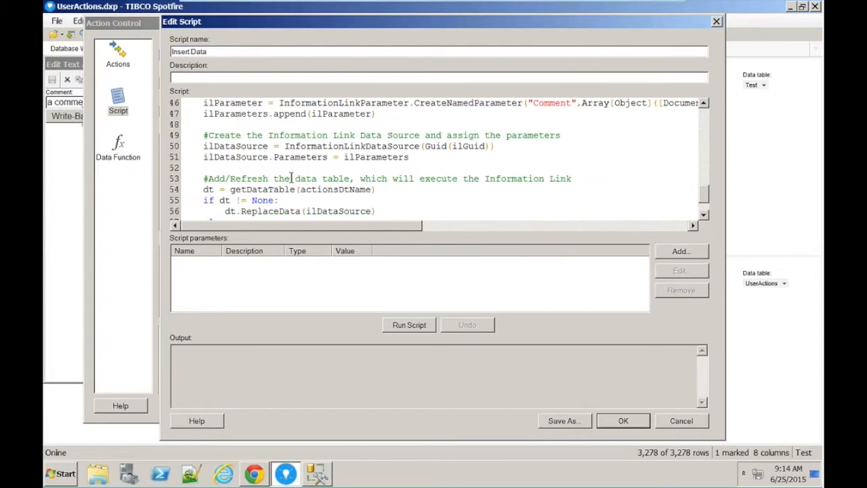
scroll(down, 3)
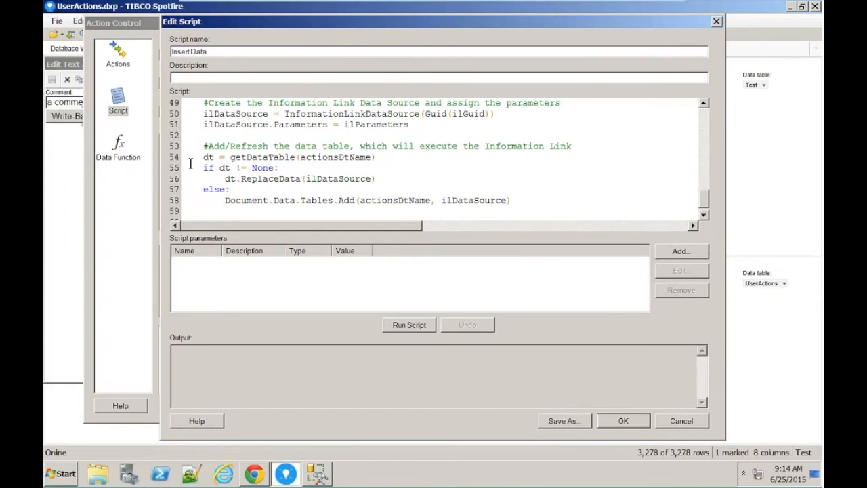
scroll(down, 3)
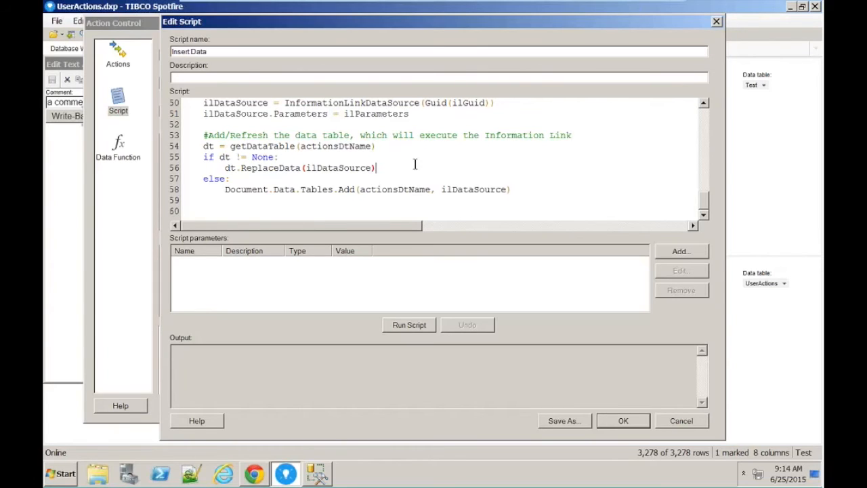
mouse_move(428, 146)
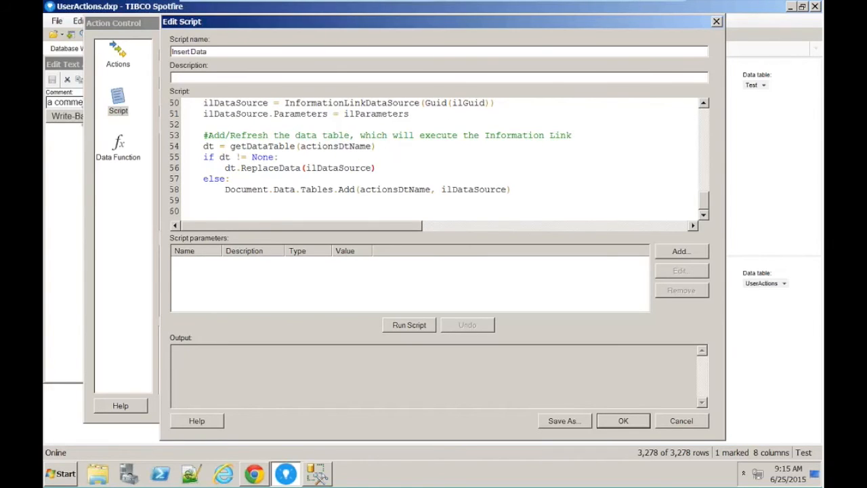
mouse_move(498, 272)
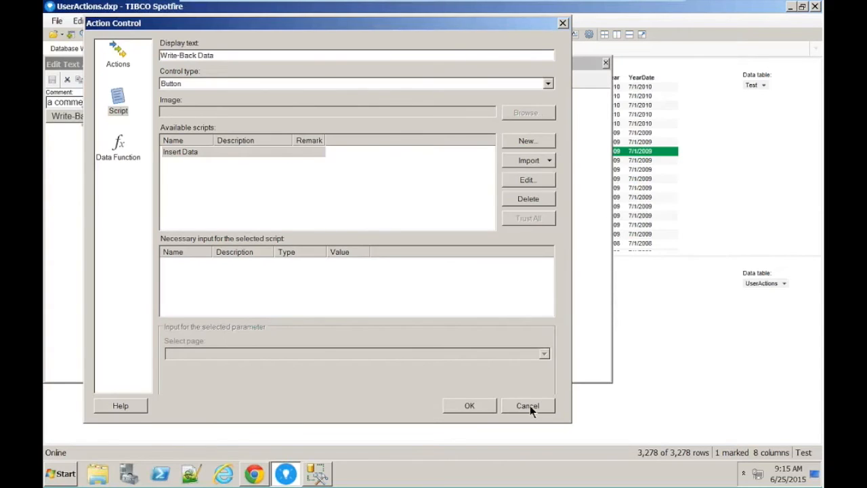
click(527, 405)
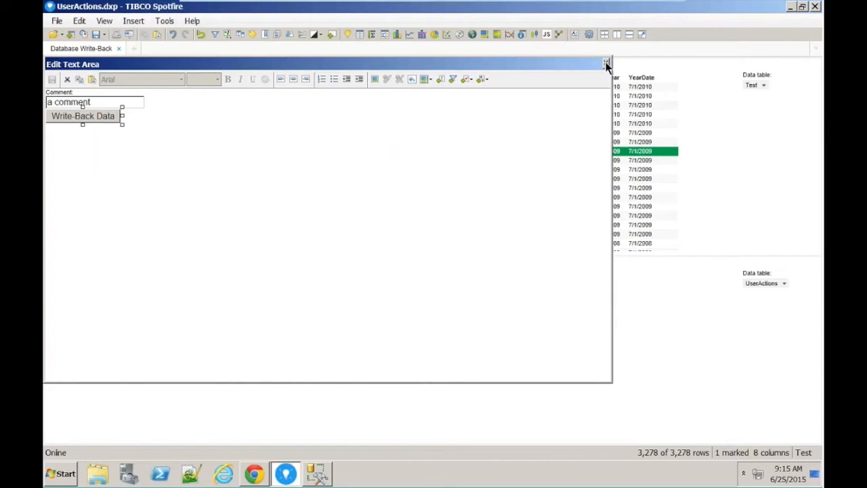
- Close the Edit Text Area panel to show the Database Write-Back page
click(607, 64)
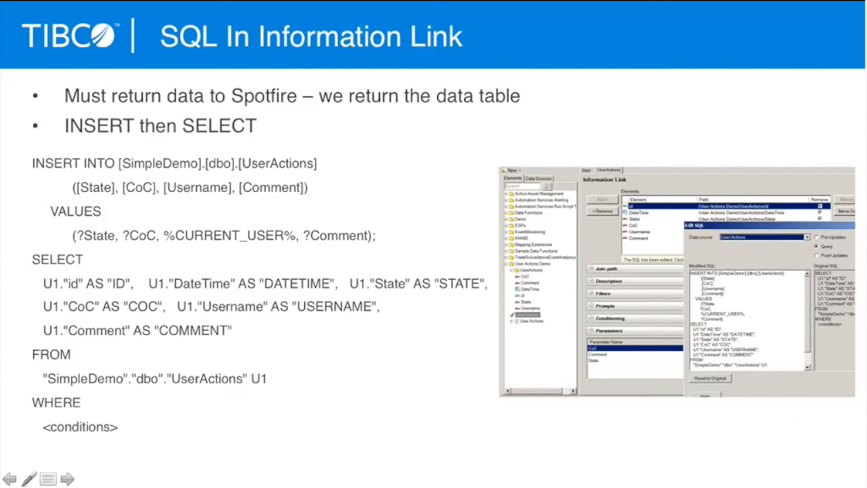
mouse_move(408, 284)
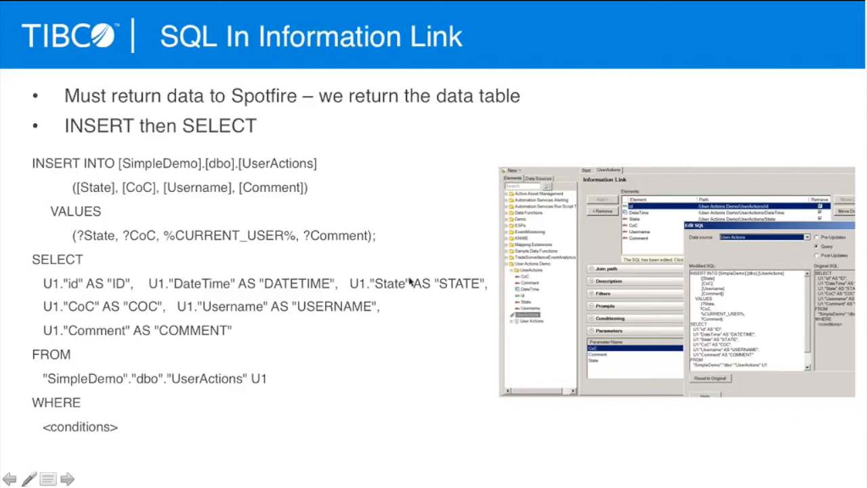